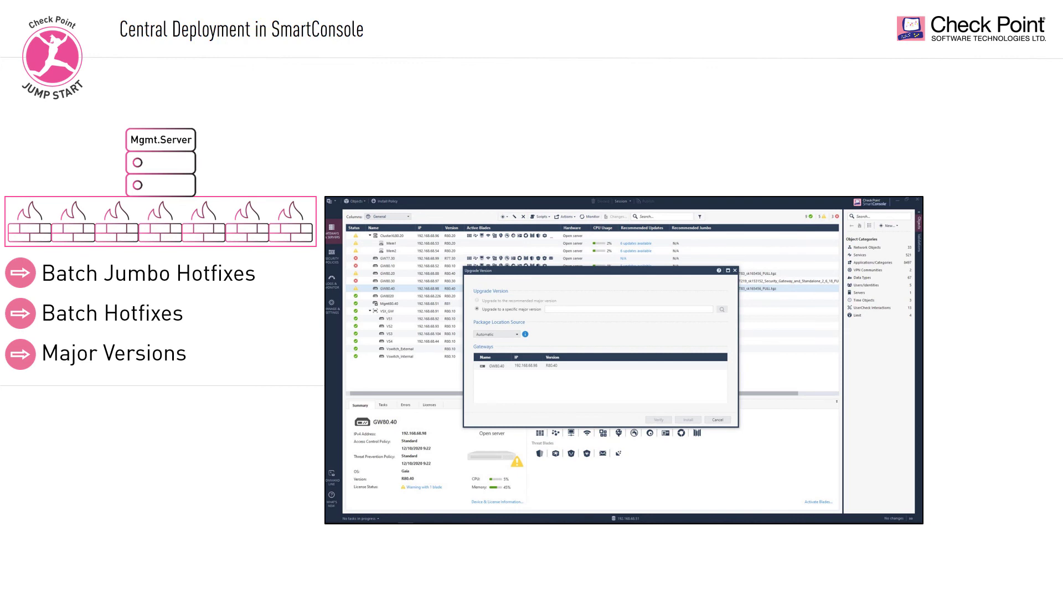
Step: Advance from the SmartConsole central deployment slide to the Zero Touch Cloud Service slide
key(Right)
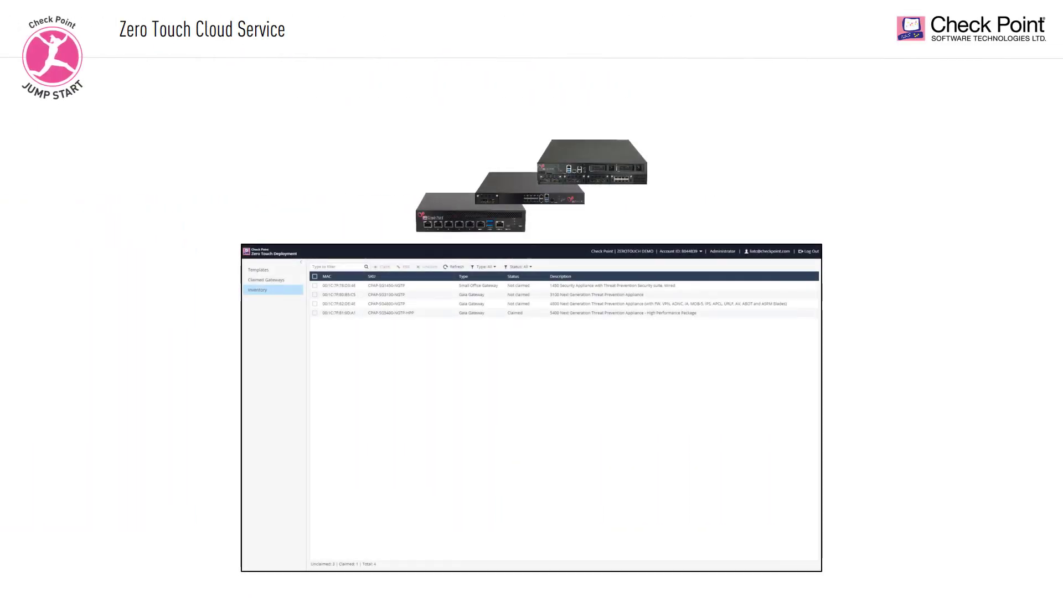